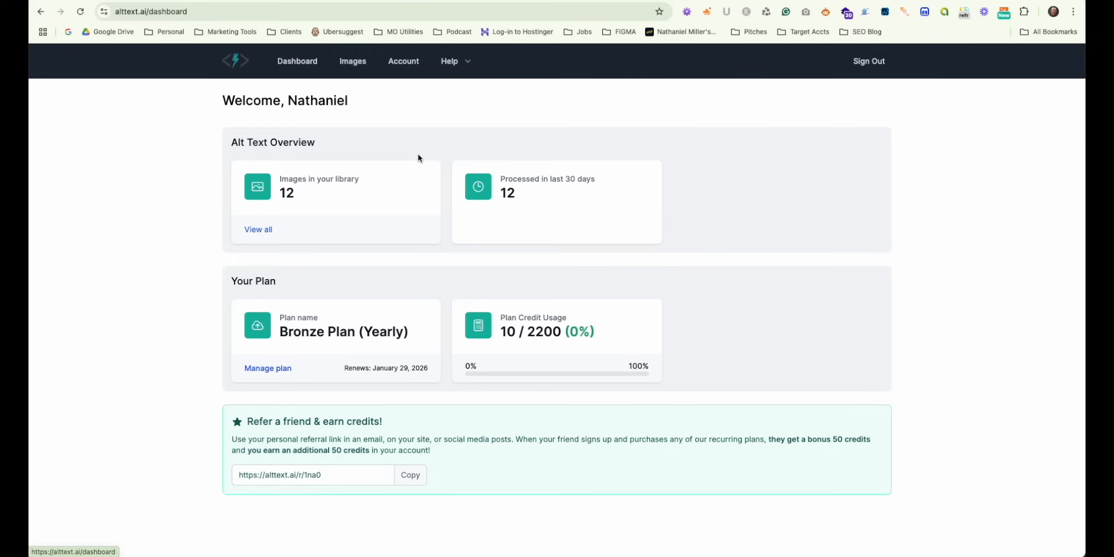
Step: View the Account's Sites list and select the site's HTML head snippet
{"action": "left_click", "coordinate": [402, 61]}
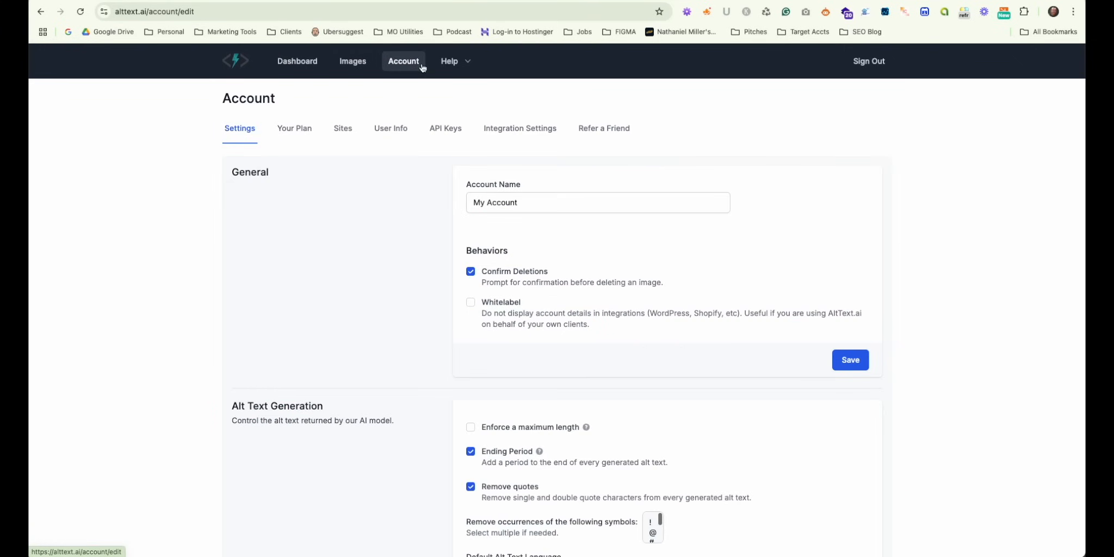
{"action": "left_click", "coordinate": [342, 128]}
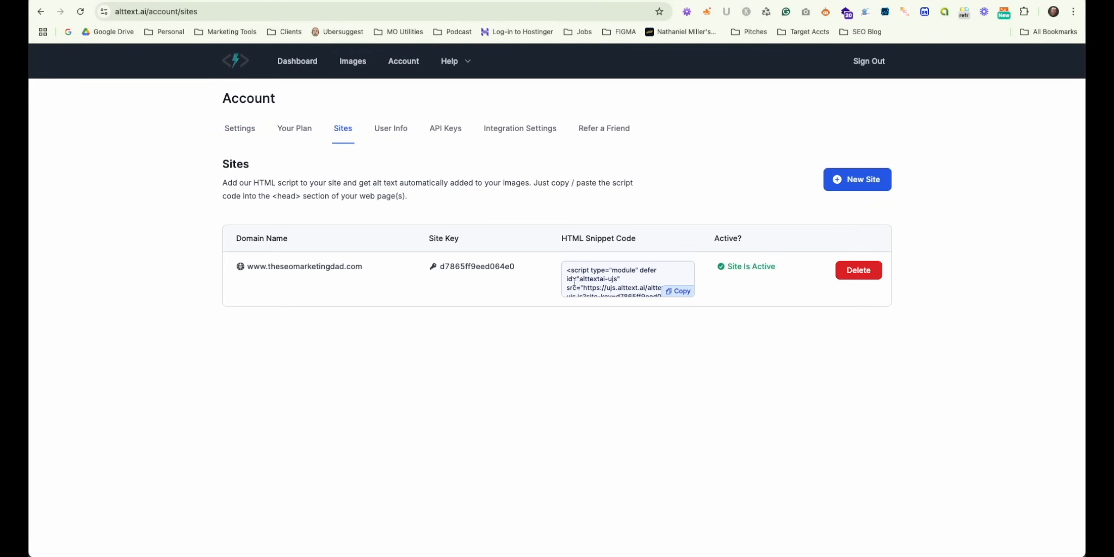
{"action": "double_click", "coordinate": [328, 266]}
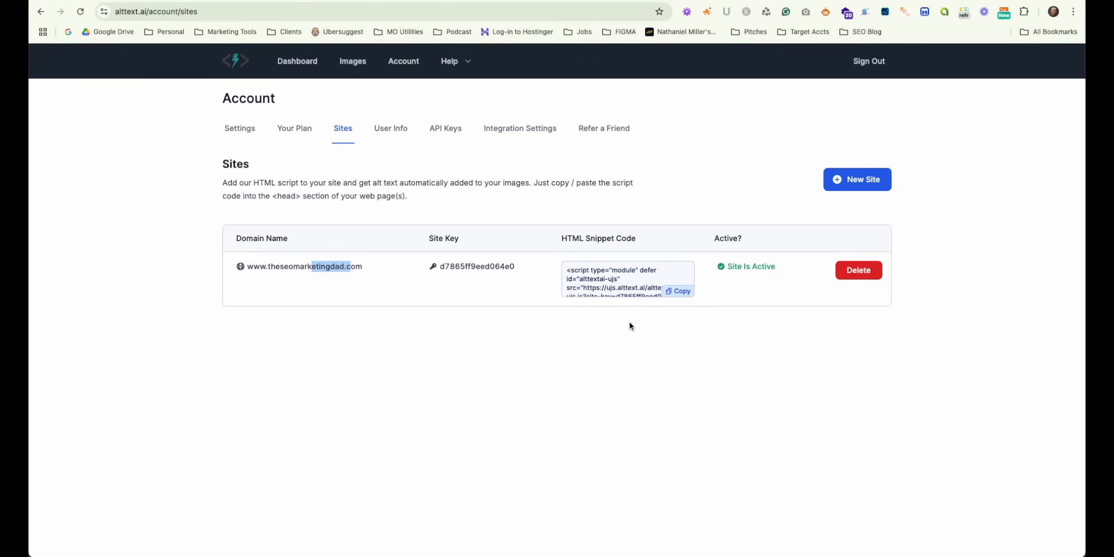
Step: Paste the AltText.ai script into the page's head Custom Code, save, and publish to the selected domains
{"action": "left_click", "coordinate": [677, 291]}
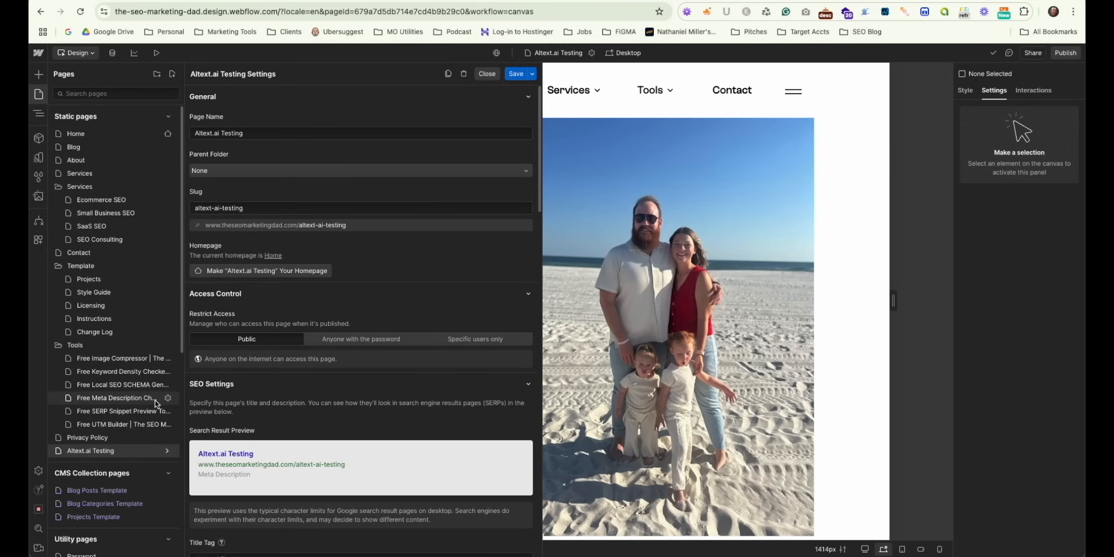
{"action": "scroll", "scroll_direction": "down", "scroll_amount": 3}
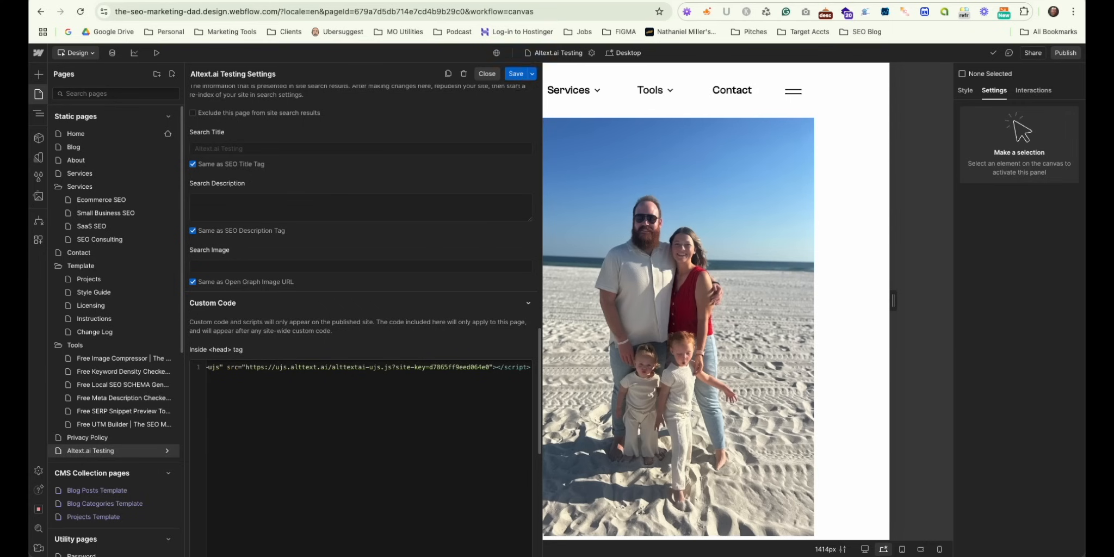
{"action": "left_click", "coordinate": [1066, 53]}
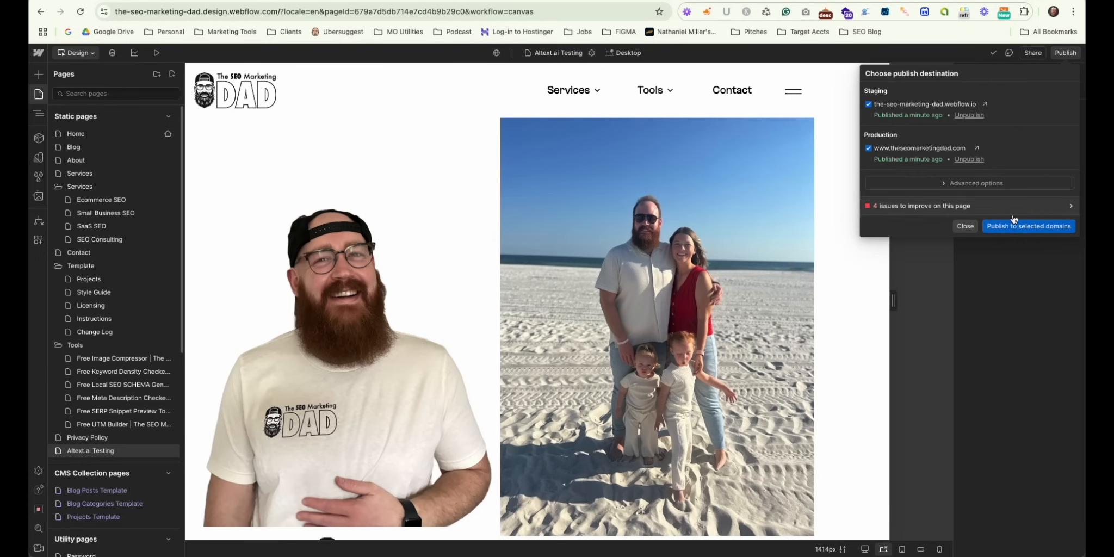
{"action": "left_click", "coordinate": [1028, 227]}
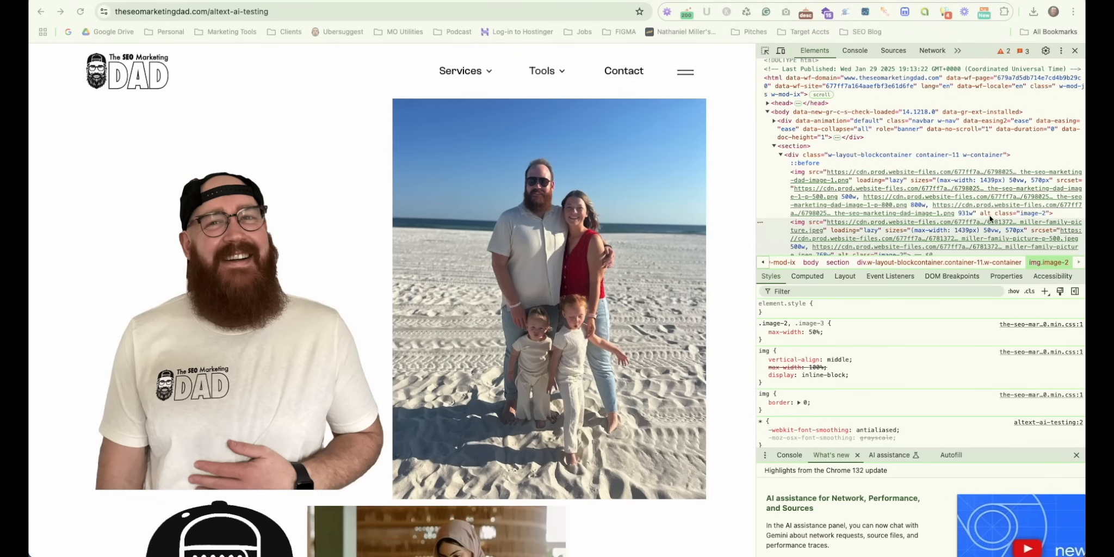
{"action": "mouse_move", "coordinate": [356, 109]}
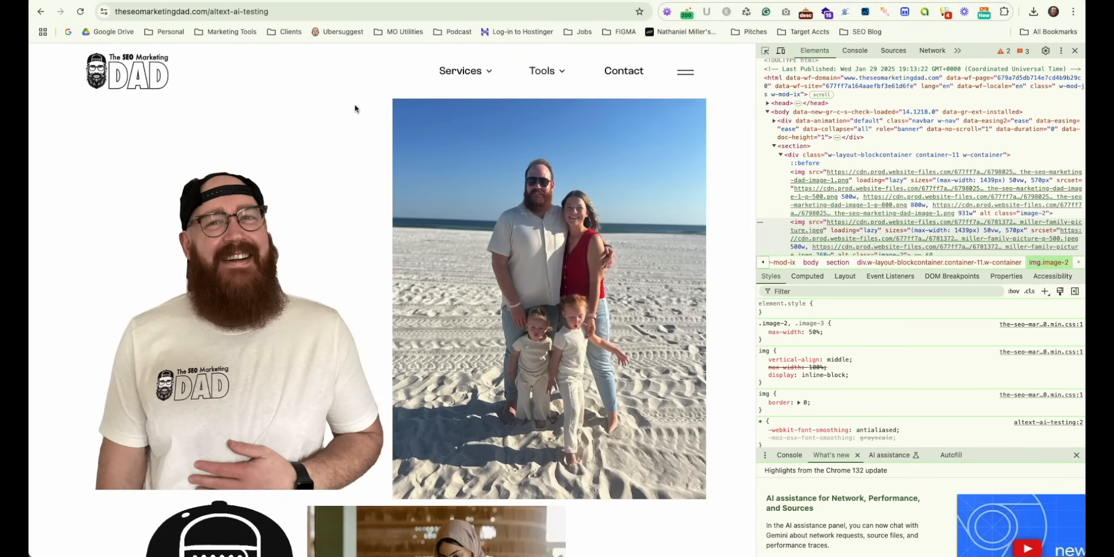